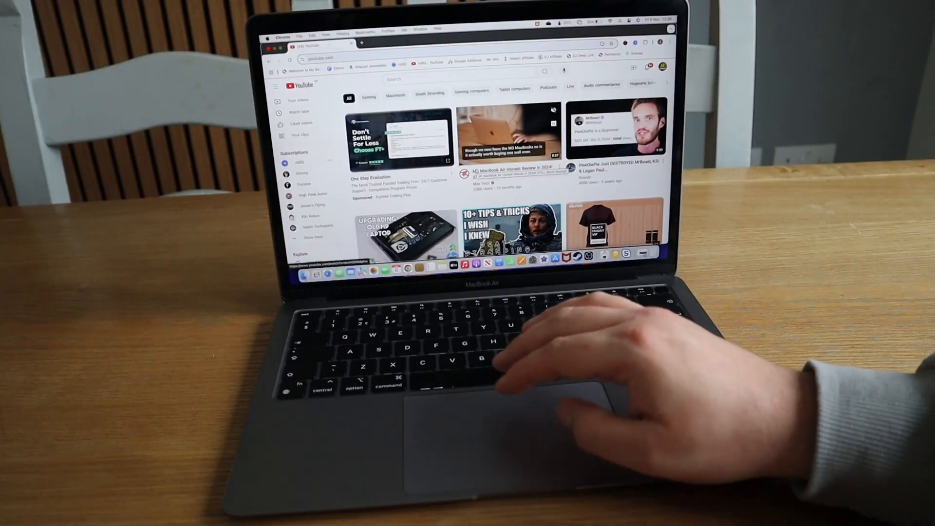
{"action": "scroll", "scroll_direction": "down", "scroll_amount": 3}
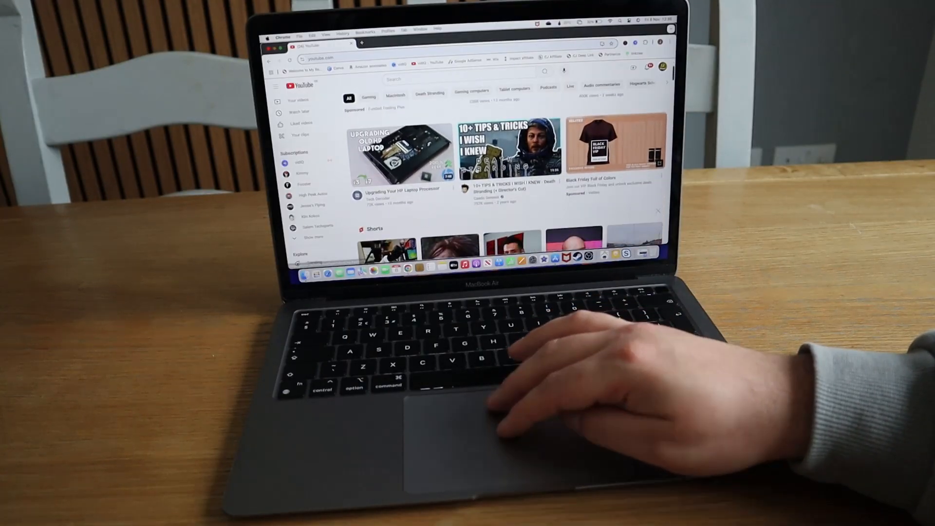
{"action": "scroll", "scroll_direction": "down", "scroll_amount": 3}
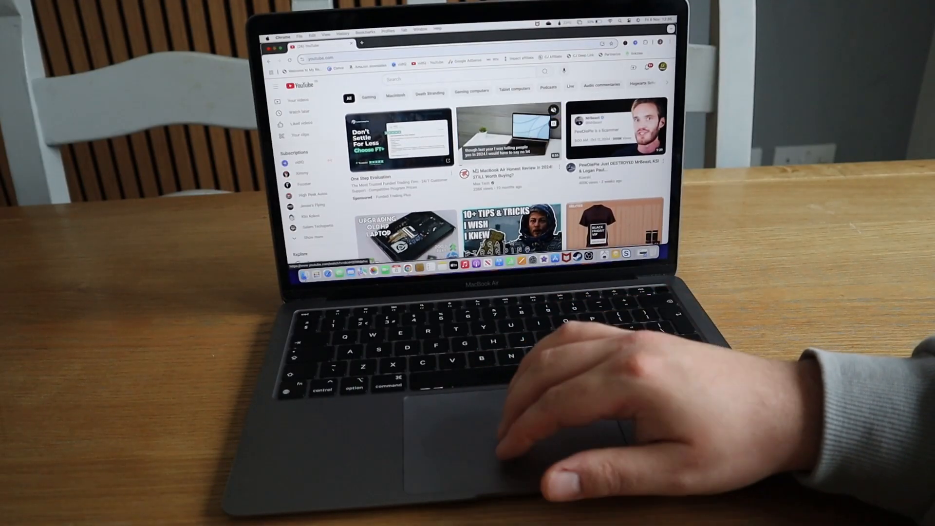
{"action": "scroll", "scroll_direction": "down", "scroll_amount": 3}
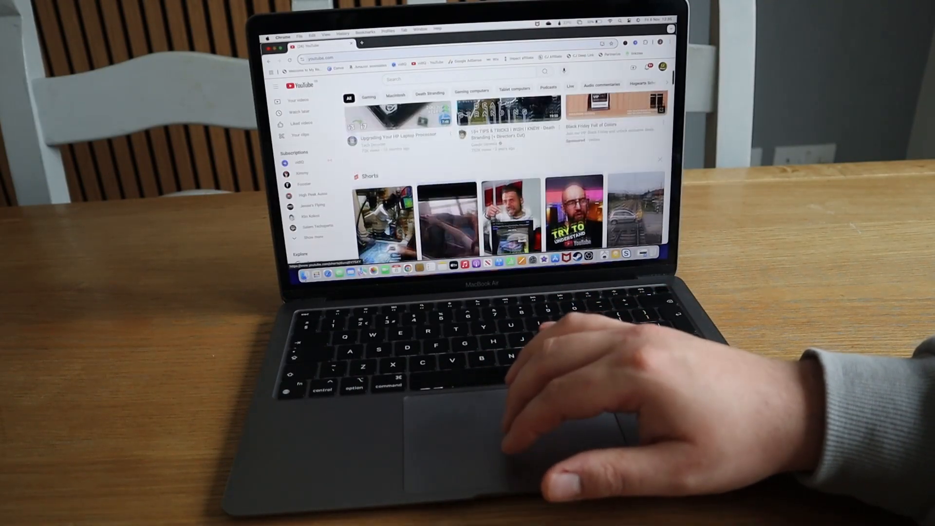